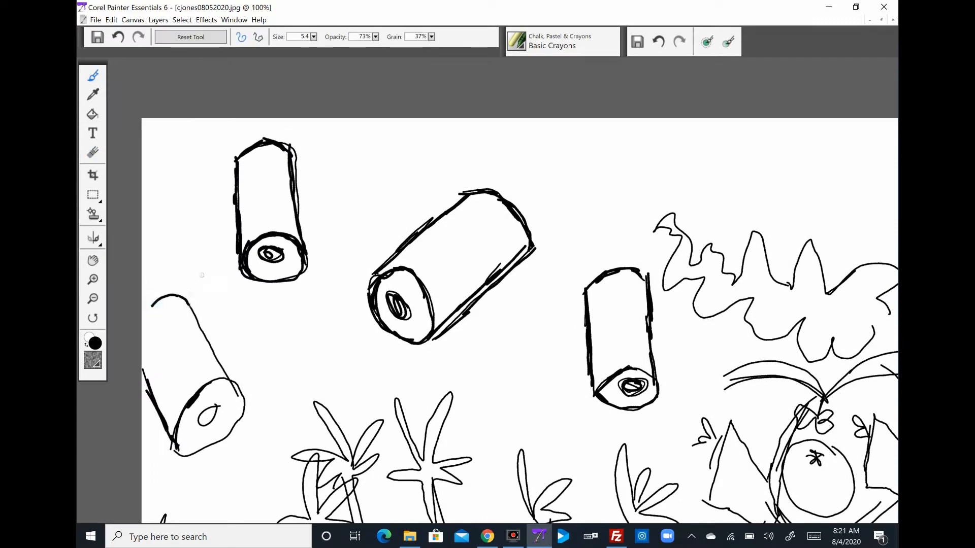
Ink open black mouths, curly hair, raised hands and the JOBLESS sign with Basic Crayons.
left_click(233, 19)
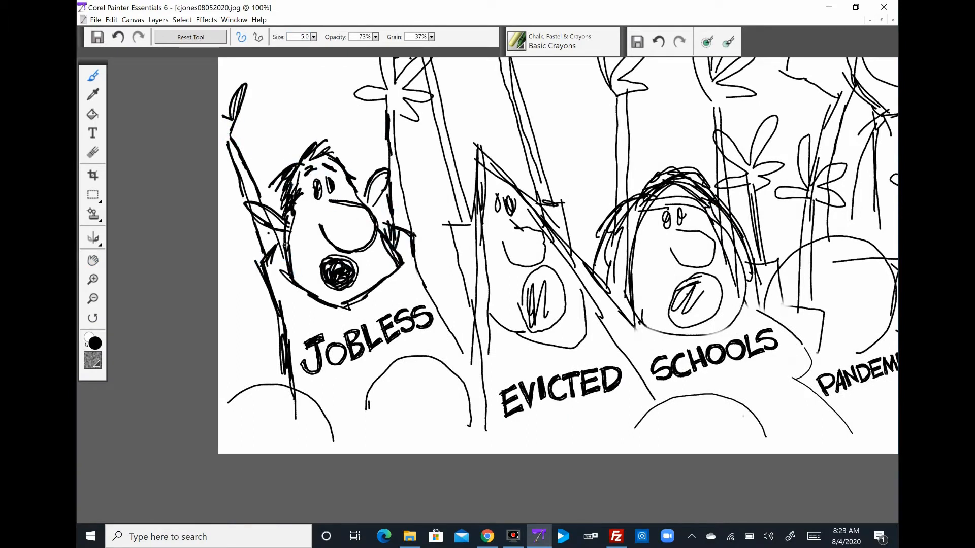
scroll("down", 3)
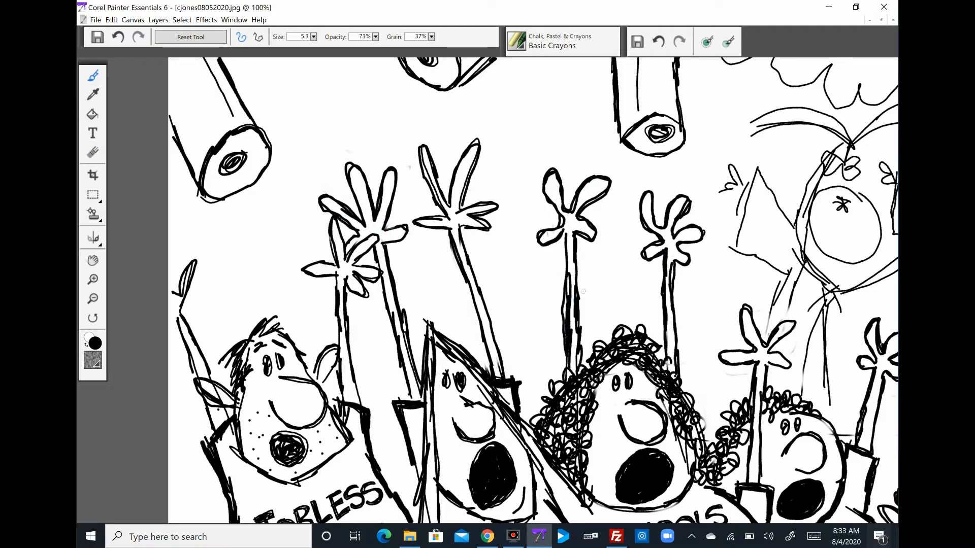
Draw the angry elephant's ears, tusks and trunk, add crowd faces, and zoom to 75%.
left_click(92, 261)
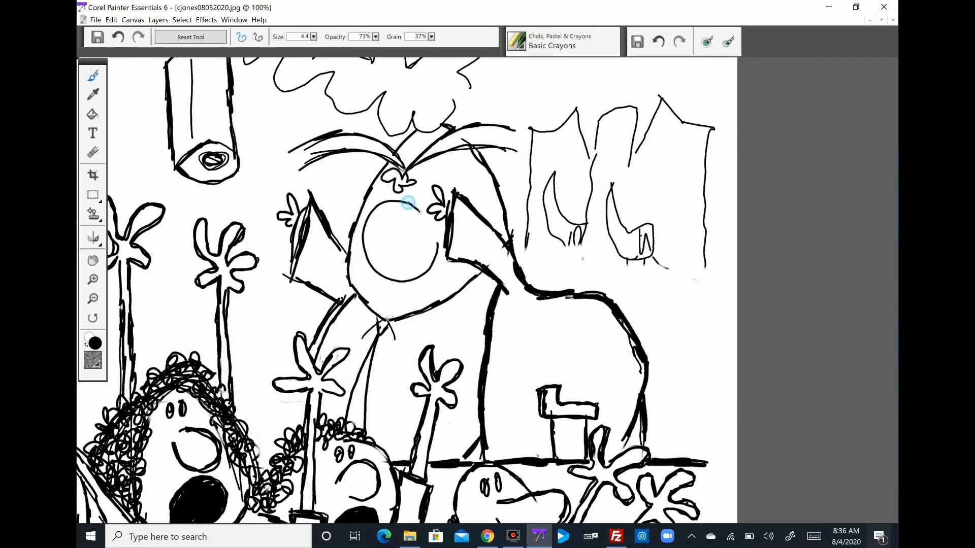
left_click(92, 260)
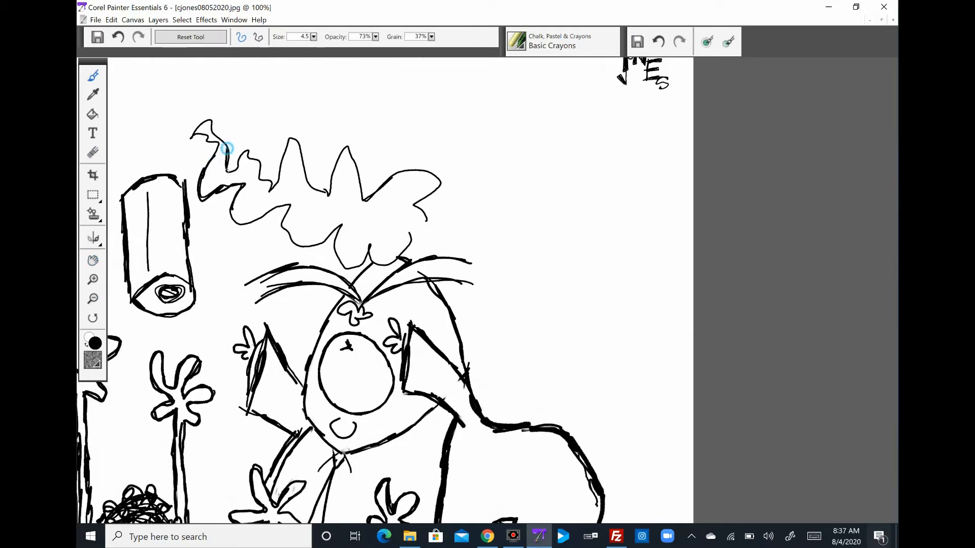
left_click(92, 260)
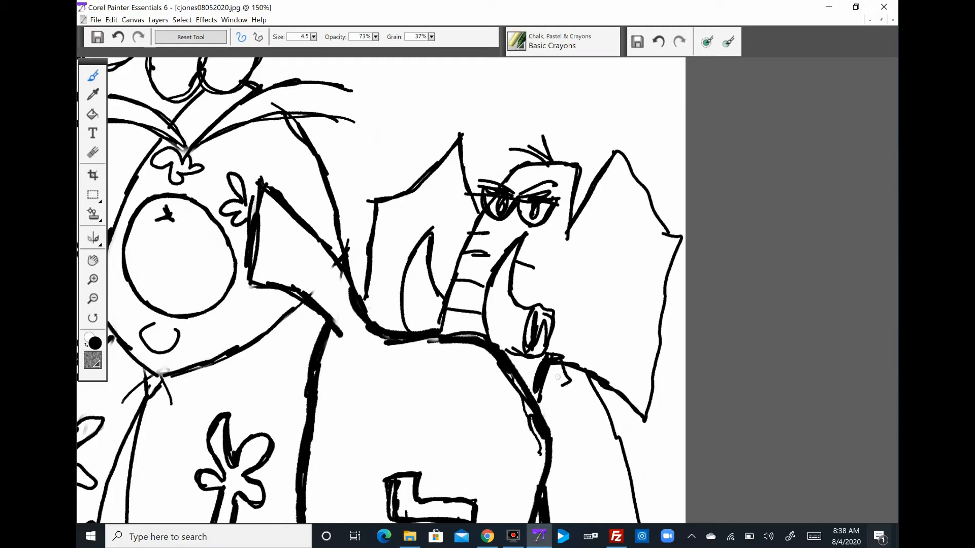
left_click(92, 299)
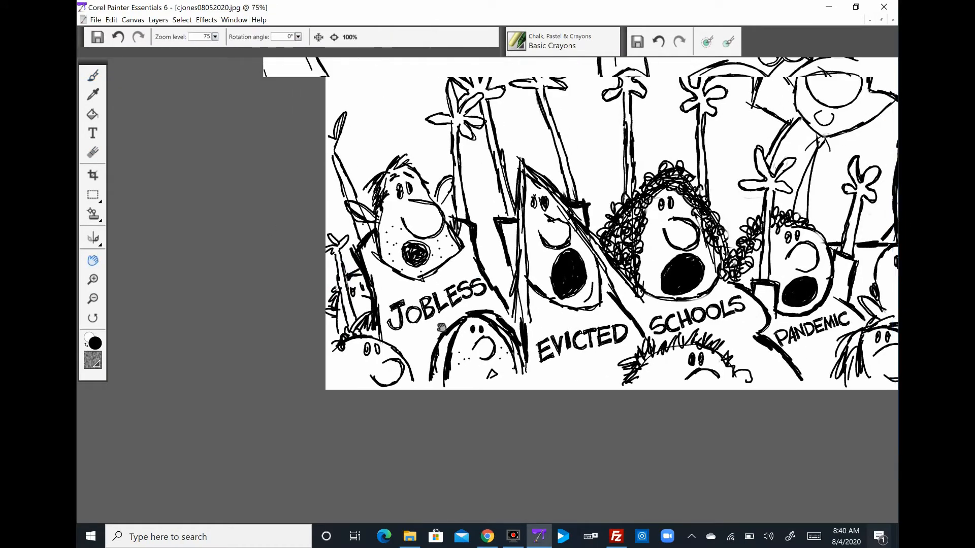
Shade the sky grey, add crowd faces and an 'IT IS WHAT IT IS' sign.
left_click(92, 75)
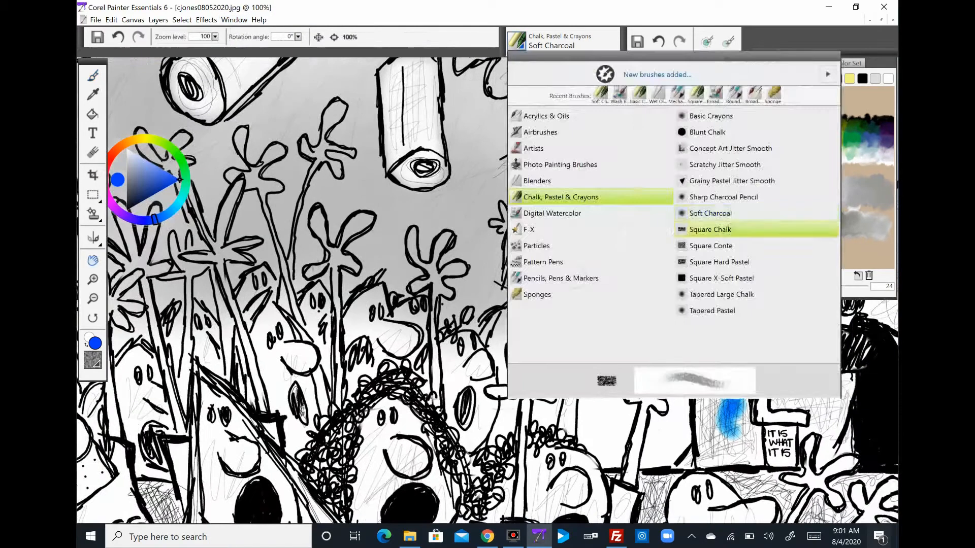
Paint hands and faces pale peach with Square Chalk, panning the canvas while colouring.
left_click(710, 230)
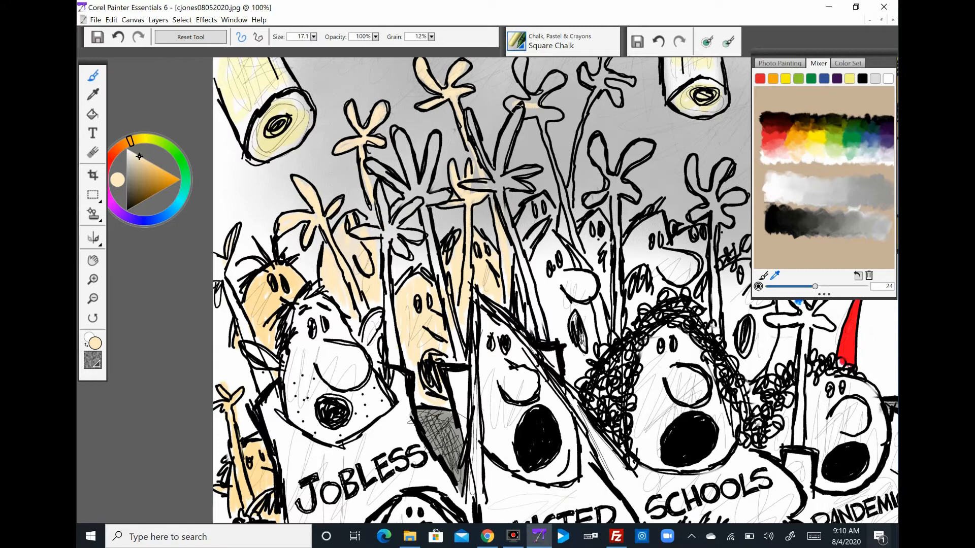
left_click(92, 260)
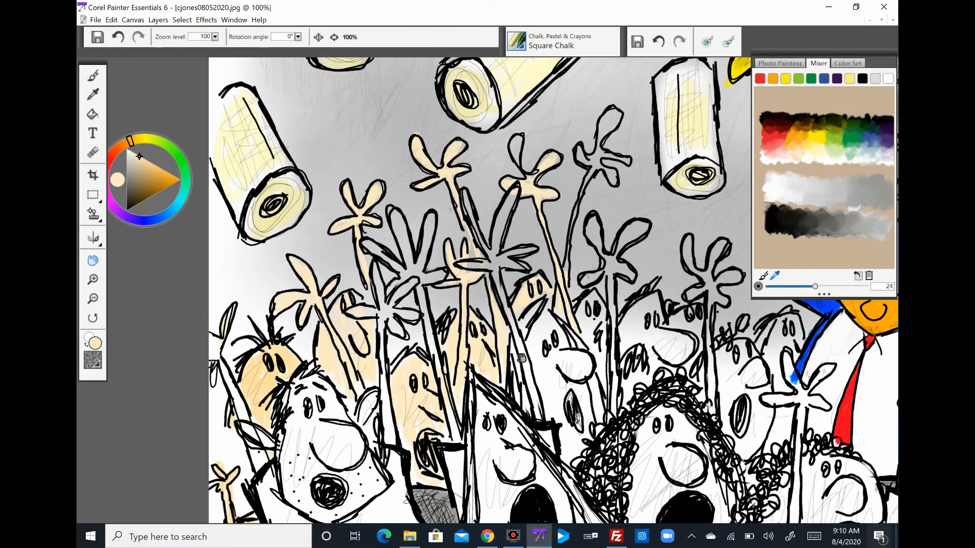
left_click(92, 76)
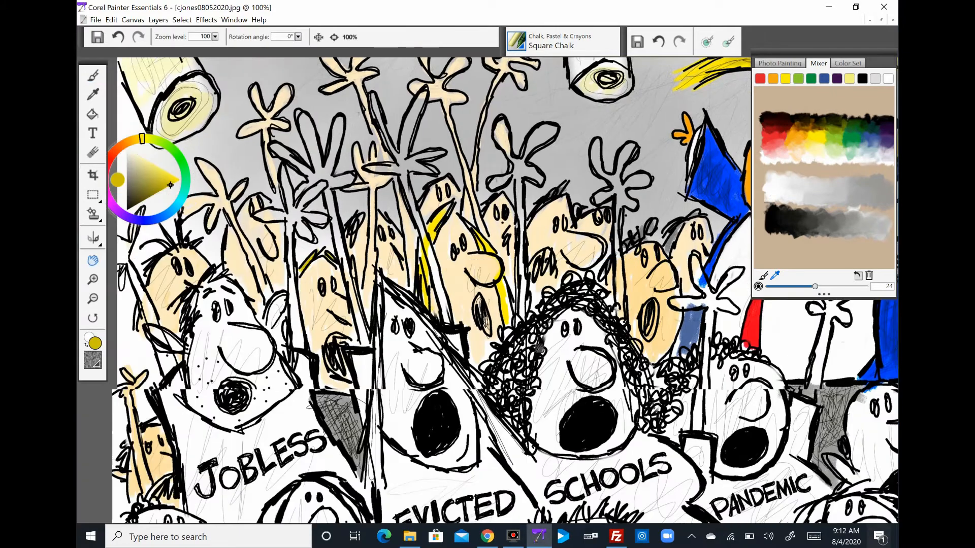
left_click(92, 75)
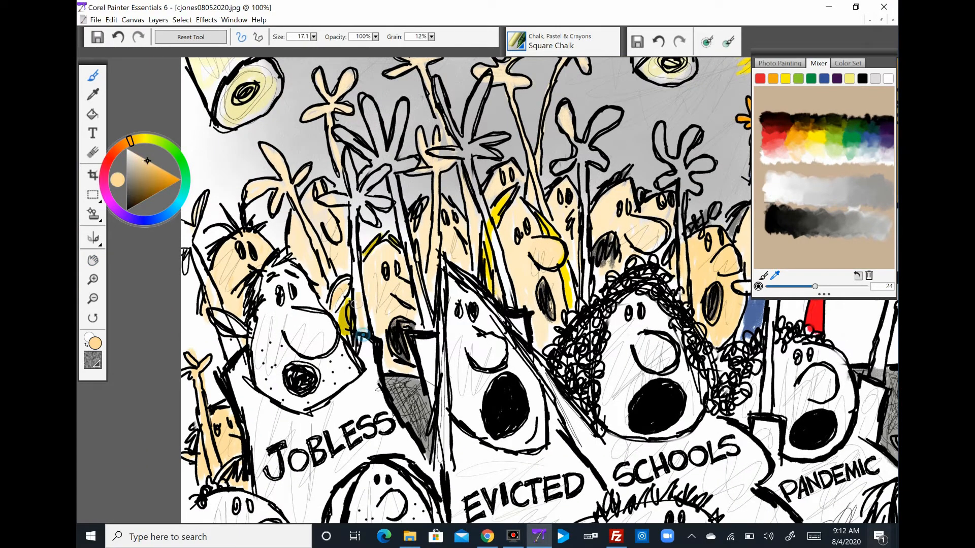